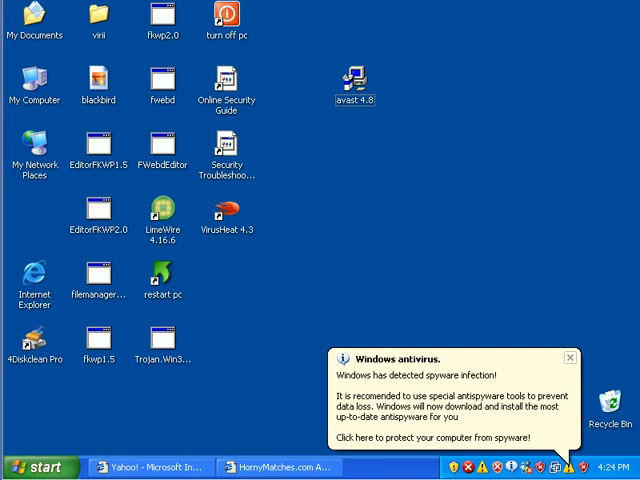
Restore the Yahoo Internet Explorer window from the taskbar
{"action": "left_click", "coordinate": [354, 80]}
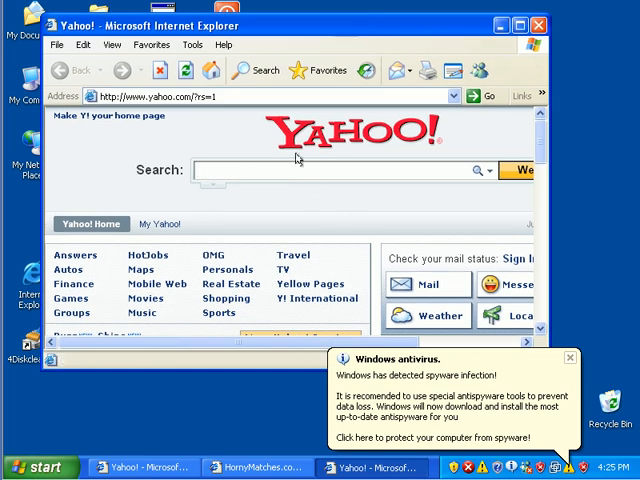
Search Yahoo for 'antivirus', follow a download result and dismiss the blocked-download notice
{"action": "type", "text": "antivirus"}
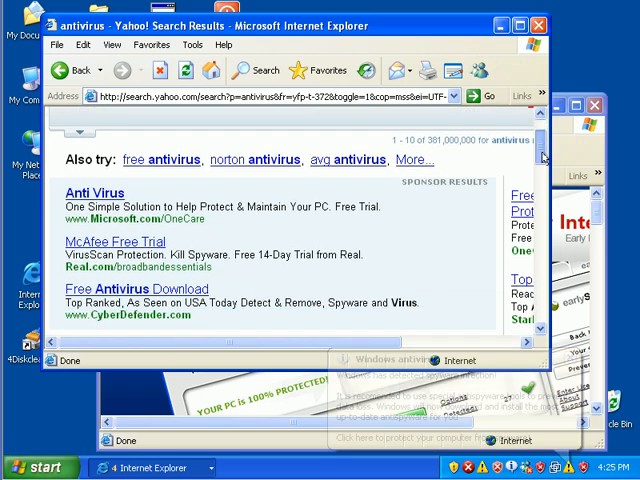
{"action": "scroll", "scroll_direction": "down", "scroll_amount": 3}
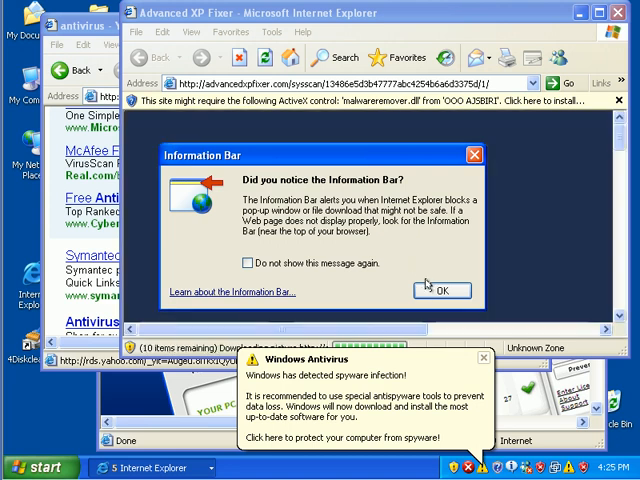
{"action": "left_click", "coordinate": [440, 292]}
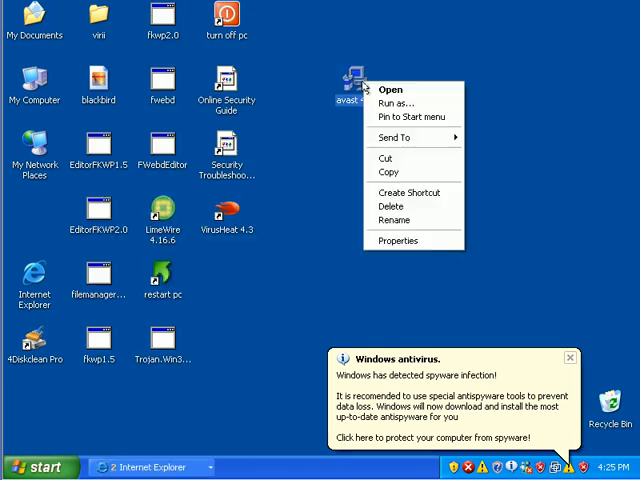
{"action": "mouse_move", "coordinate": [396, 88]}
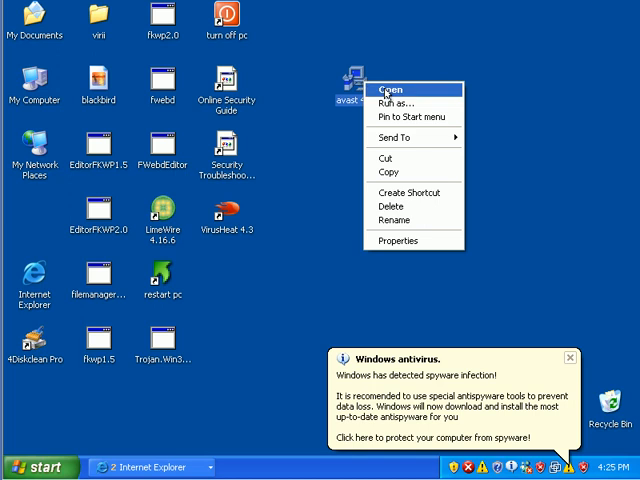
Launch the avast 4.8 installer from its desktop icon
{"action": "left_click", "coordinate": [396, 88]}
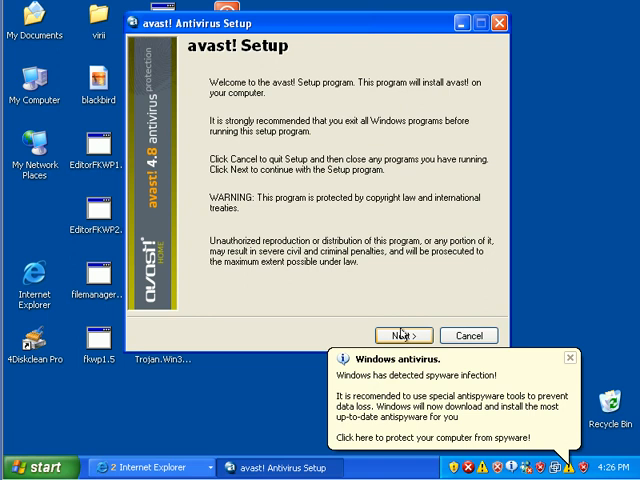
Pass the welcome screen, cancel the AntiSpywareMaster pop-up and accept the license agreement
{"action": "left_click", "coordinate": [402, 334]}
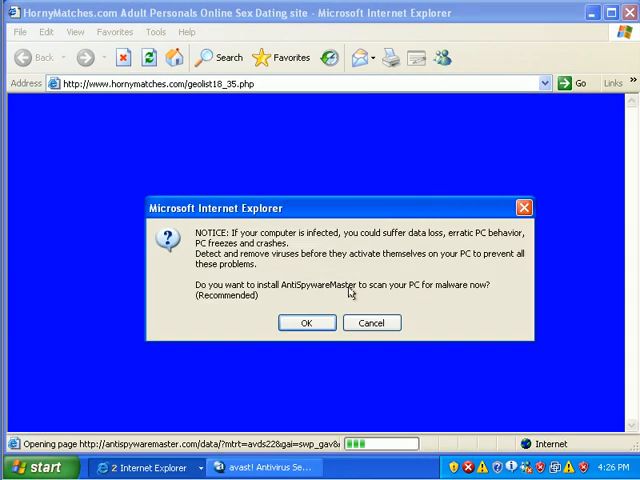
{"action": "left_click", "coordinate": [306, 322]}
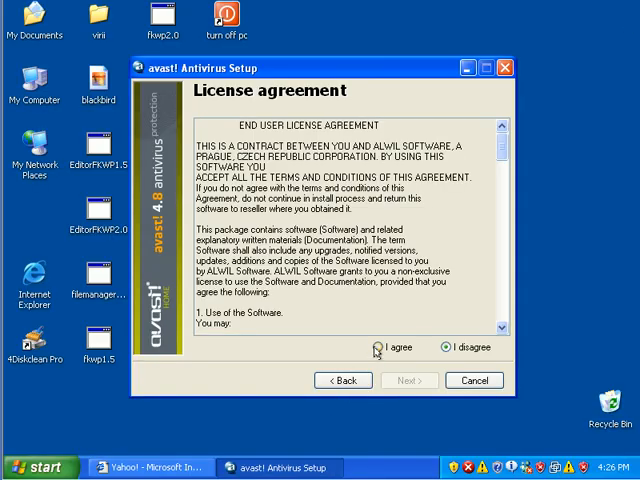
{"action": "left_click", "coordinate": [380, 348]}
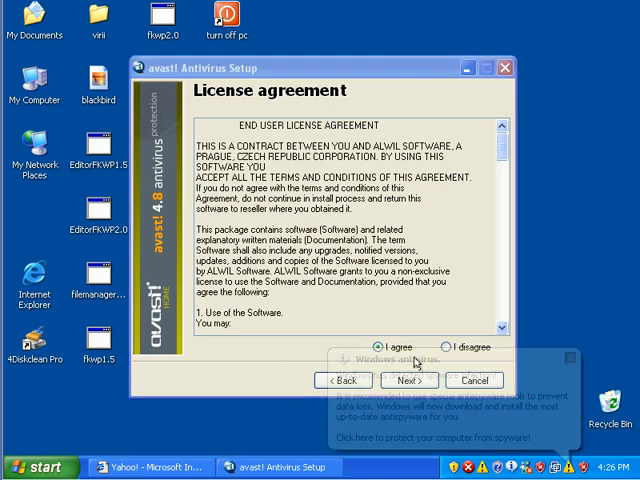
{"action": "left_click", "coordinate": [406, 380]}
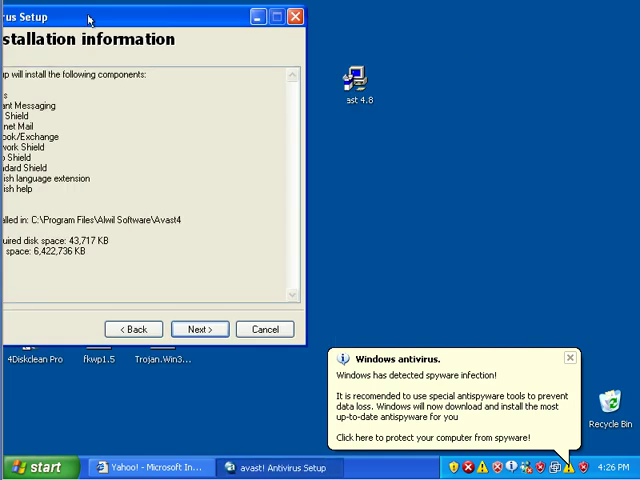
Start installing the listed avast components to the default folder
{"action": "left_click", "coordinate": [200, 328]}
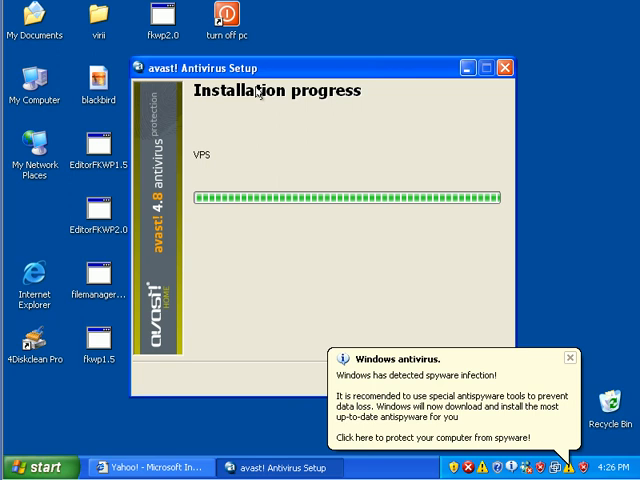
{"action": "mouse_move", "coordinate": [300, 110]}
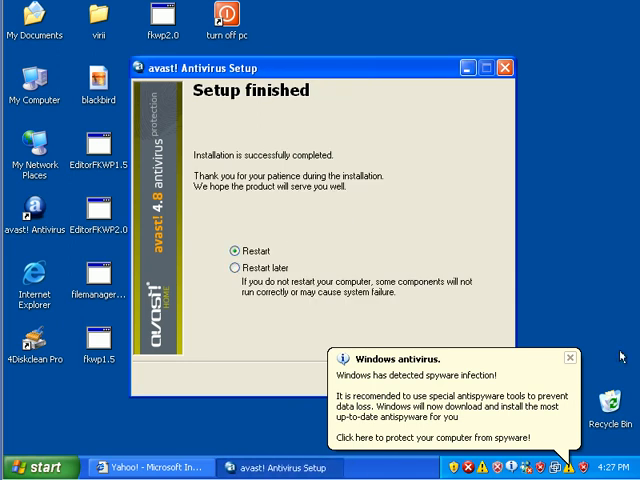
Finish the installation with Restart later selected
{"action": "left_click", "coordinate": [228, 270]}
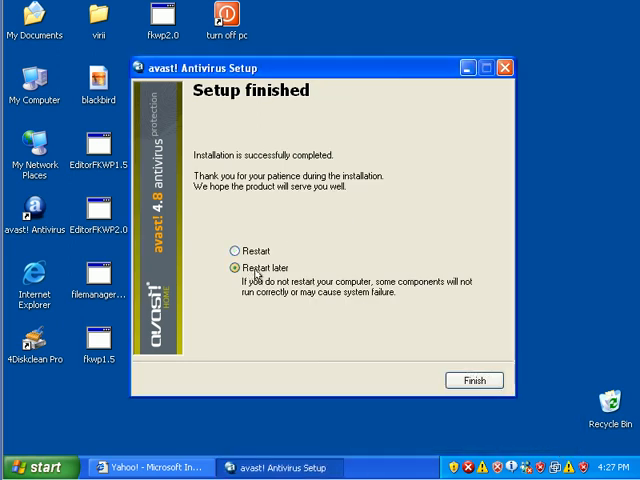
{"action": "left_click", "coordinate": [150, 464]}
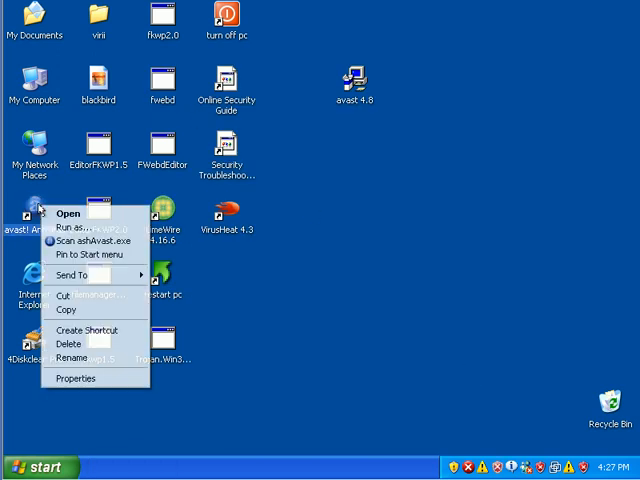
Start avast from the desktop on the Demo licence and stop the startup memory test
{"action": "left_click", "coordinate": [330, 192]}
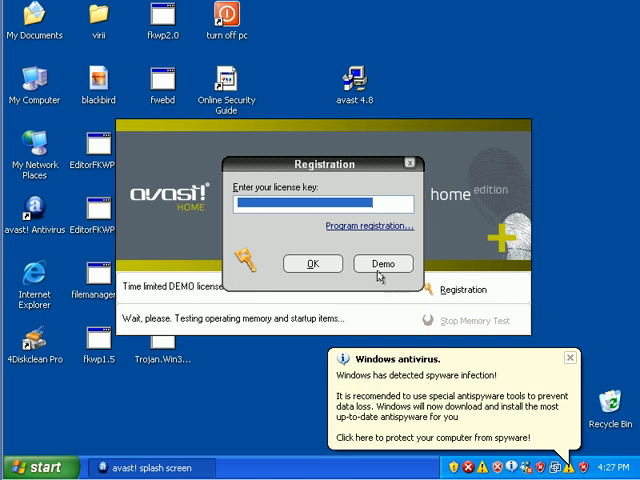
{"action": "left_click", "coordinate": [382, 264]}
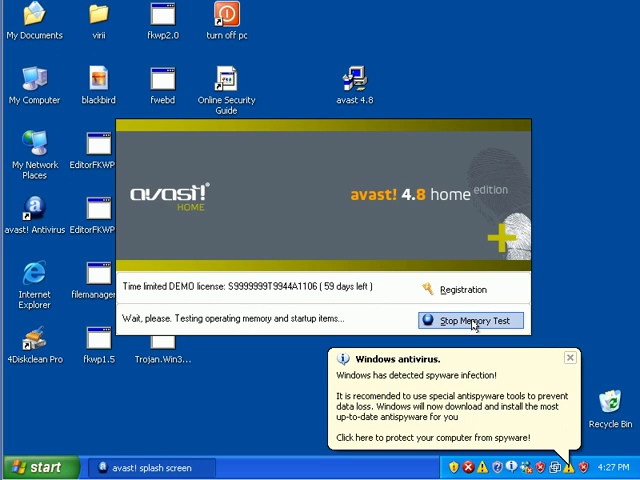
{"action": "left_click", "coordinate": [476, 320]}
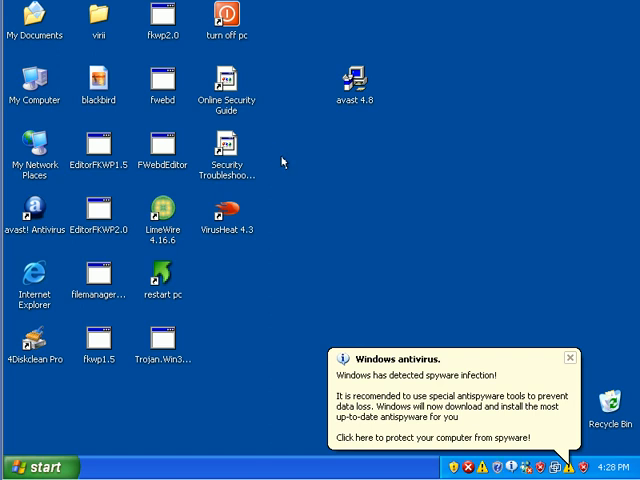
{"action": "left_click", "coordinate": [568, 356]}
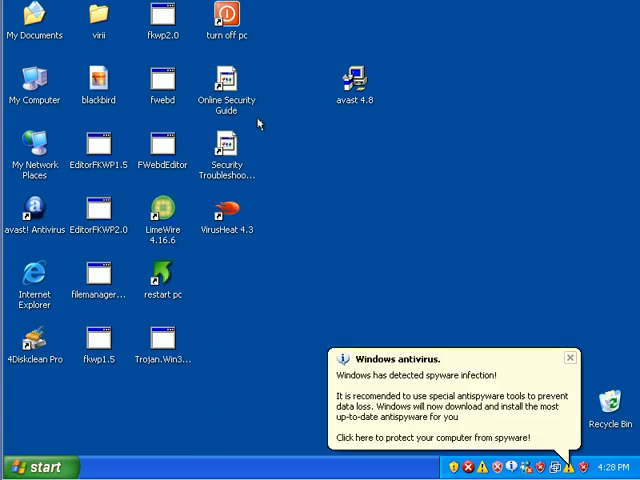
{"action": "mouse_move", "coordinate": [324, 176]}
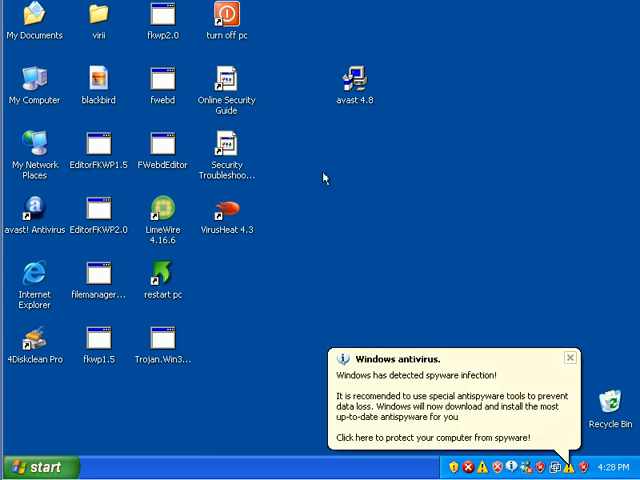
{"action": "mouse_move", "coordinate": [122, 230]}
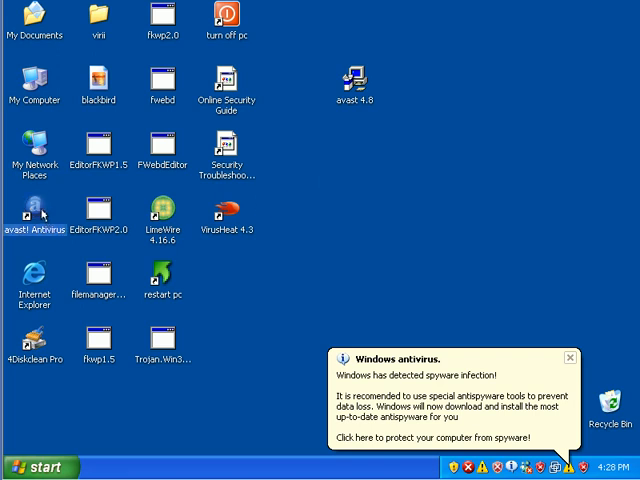
{"action": "right_click", "coordinate": [36, 210]}
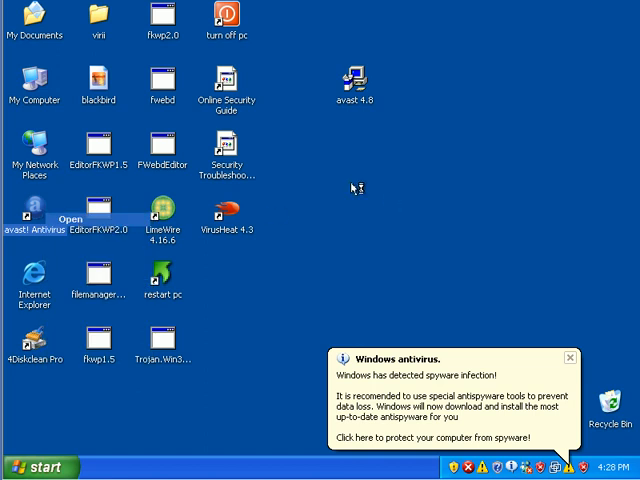
{"action": "double_click", "coordinate": [32, 212]}
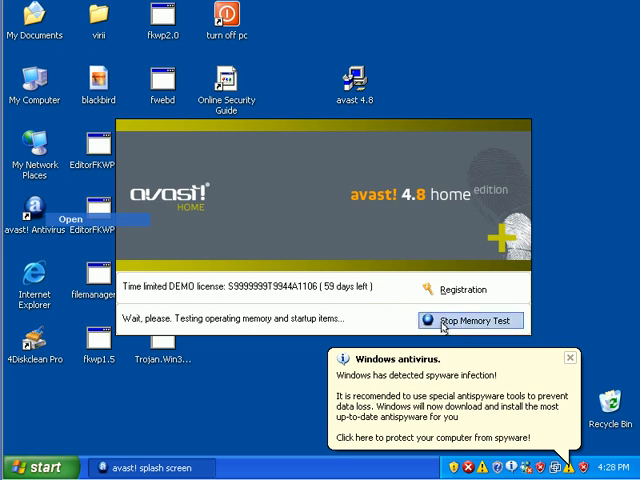
{"action": "left_click", "coordinate": [568, 356]}
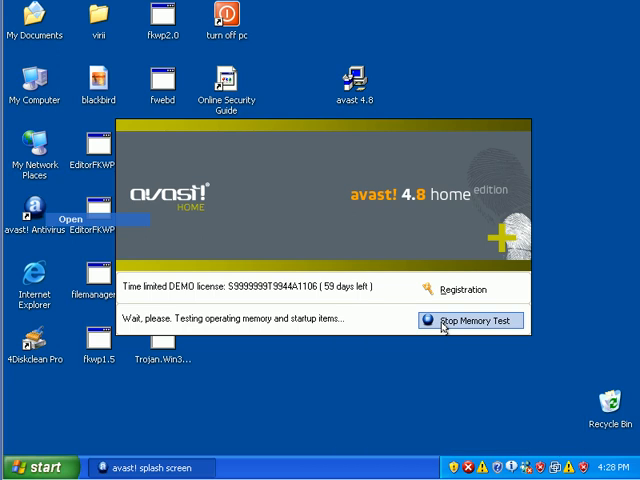
{"action": "left_click", "coordinate": [476, 320]}
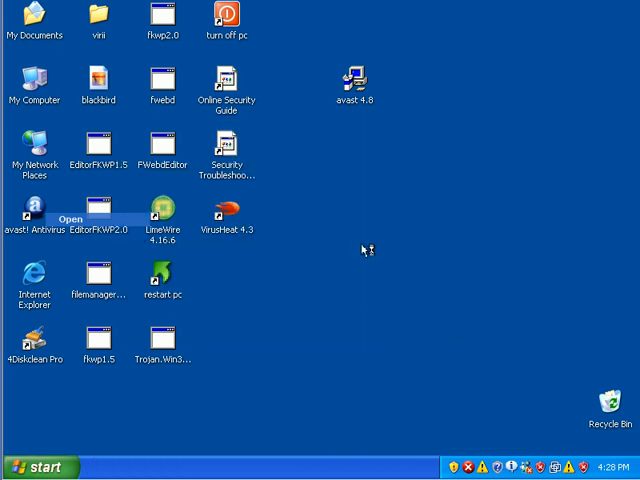
Open the avast Simple User Interface showing database version and protection status
{"action": "double_click", "coordinate": [32, 208]}
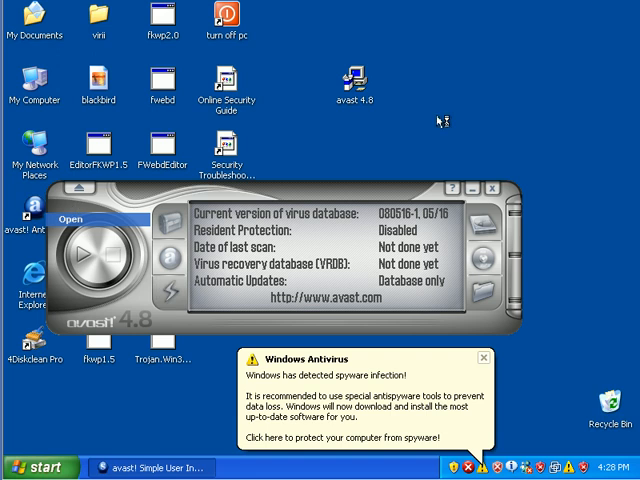
{"action": "mouse_move", "coordinate": [234, 290]}
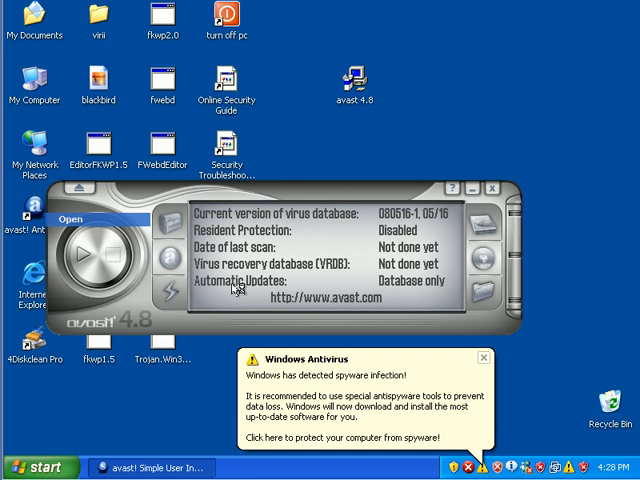